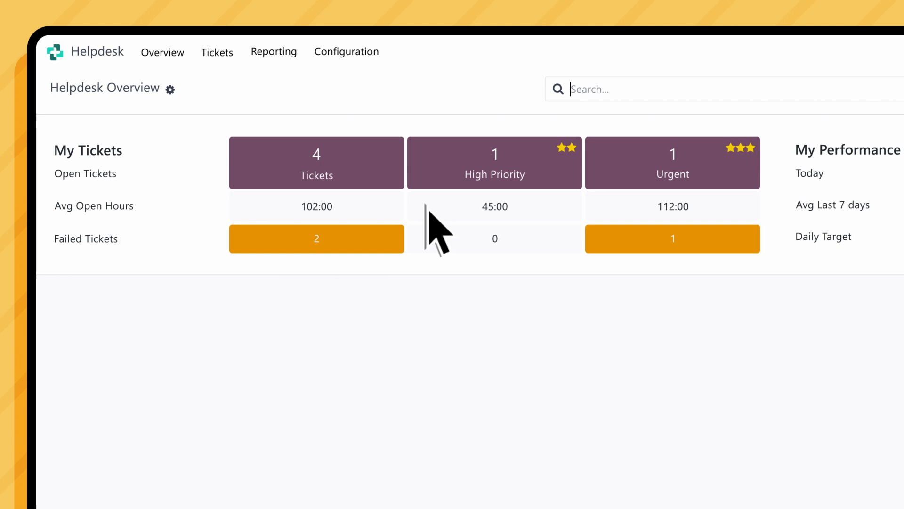
# Step: Open the ticket board of the VIP Support team
pyautogui.hscroll(3)
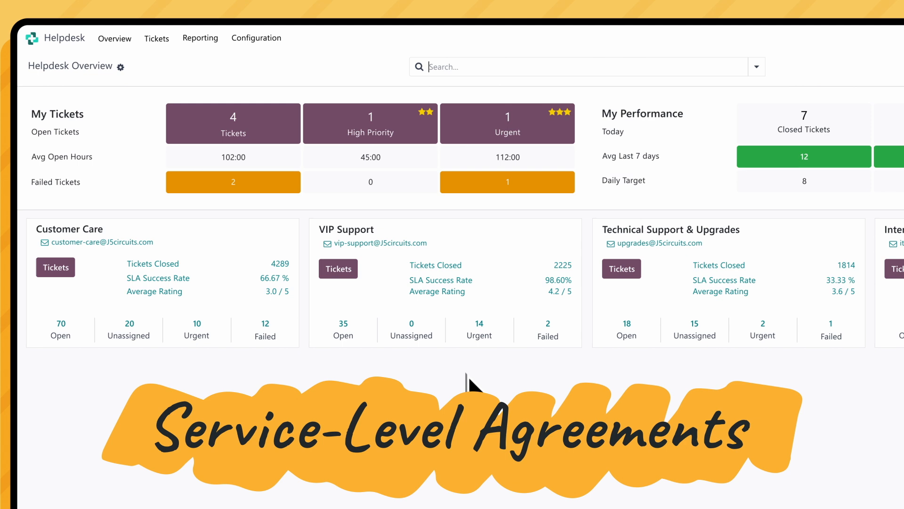
pyautogui.moveTo(456, 300)
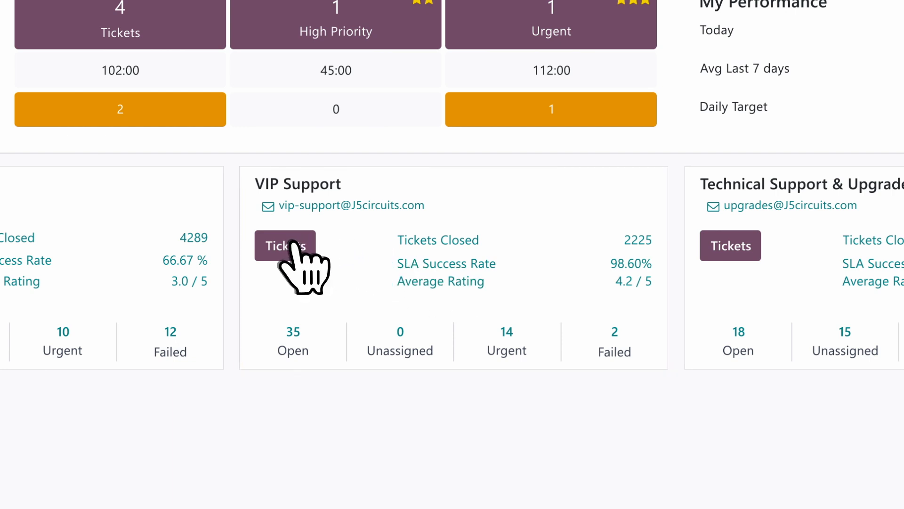
pyautogui.click(284, 246)
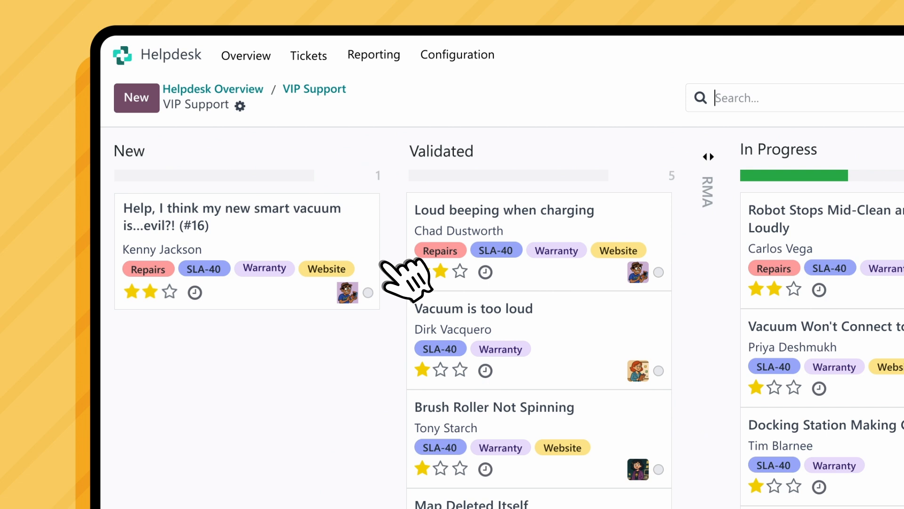
pyautogui.moveTo(335, 271)
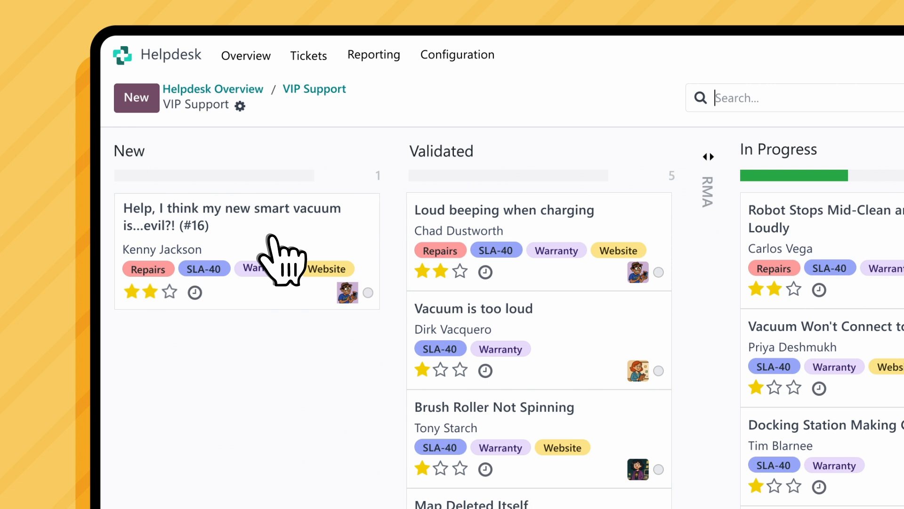
# Step: Open ticket #16 'Help, I think my new smart vacuum is...evil?!' and play Evil Vacuum.mp4
pyautogui.click(231, 217)
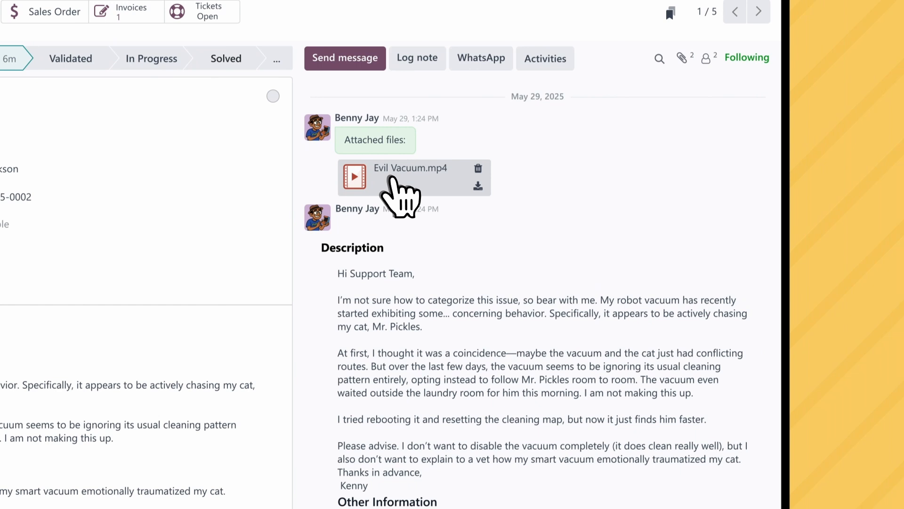
pyautogui.click(355, 176)
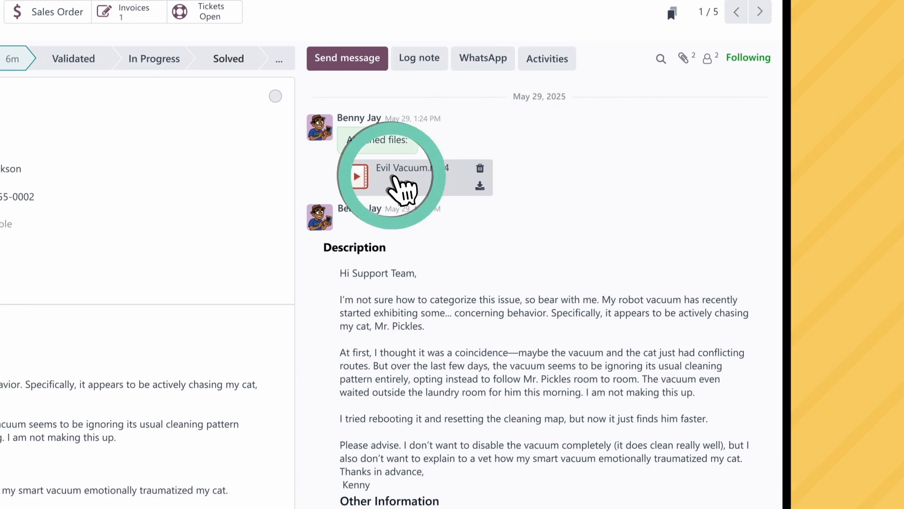
pyautogui.click(357, 175)
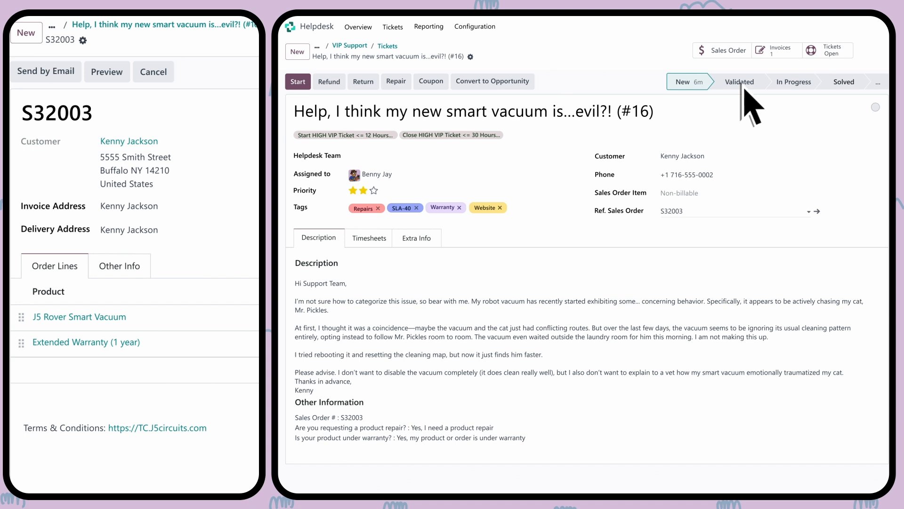
# Step: Set ticket #16 to Validated and bring up its sales order S32003
pyautogui.click(740, 81)
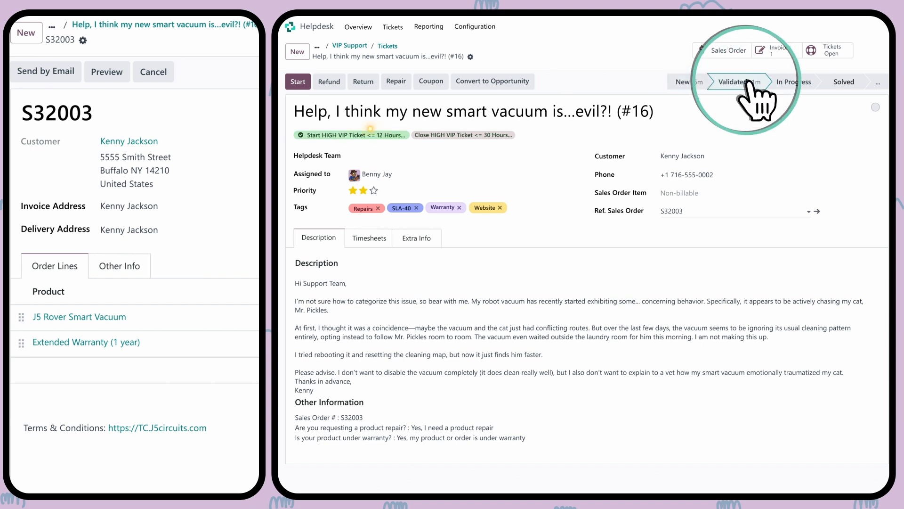
pyautogui.click(732, 49)
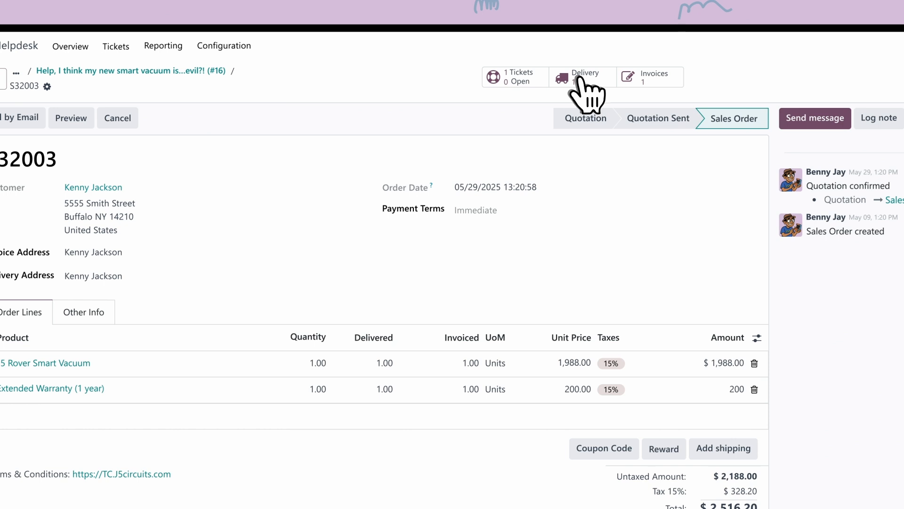
# Step: Return the full delivered quantity from the sales order's delivery
pyautogui.click(582, 76)
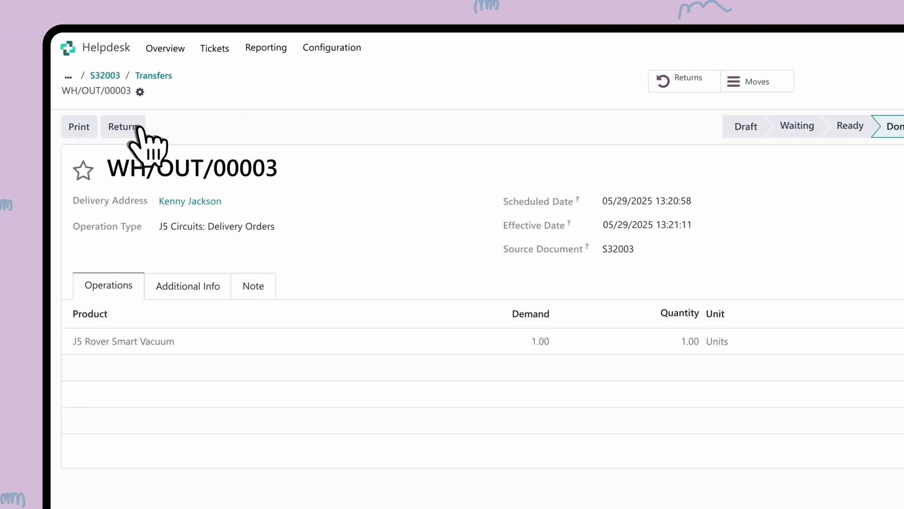
pyautogui.click(122, 125)
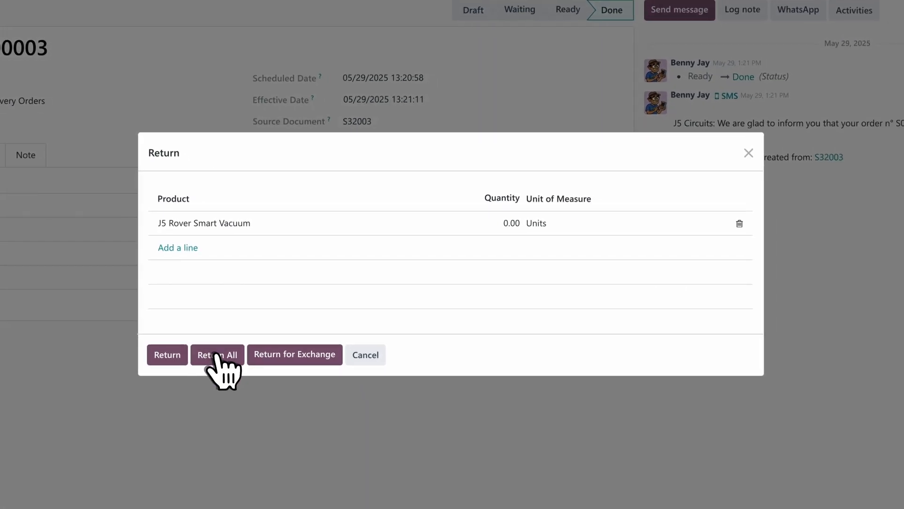
pyautogui.click(217, 354)
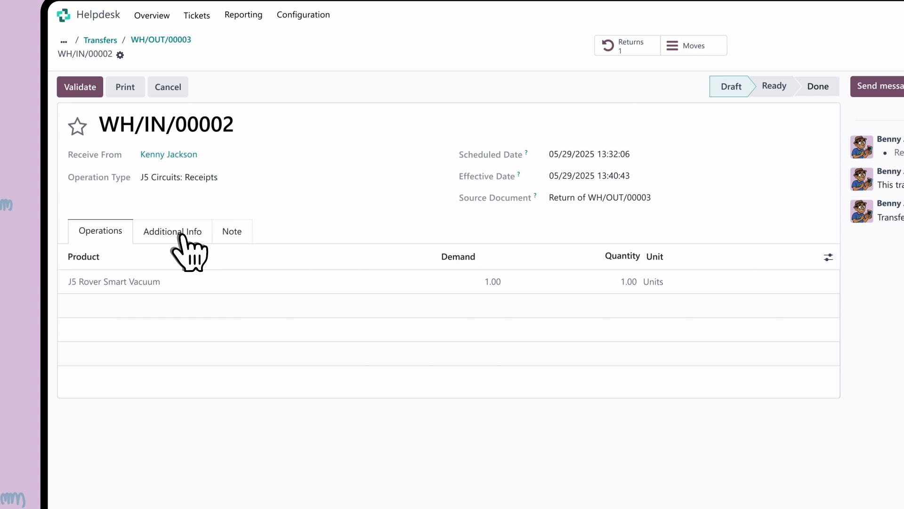
# Step: Ship the return via FedEx US and print its return label
pyautogui.click(172, 231)
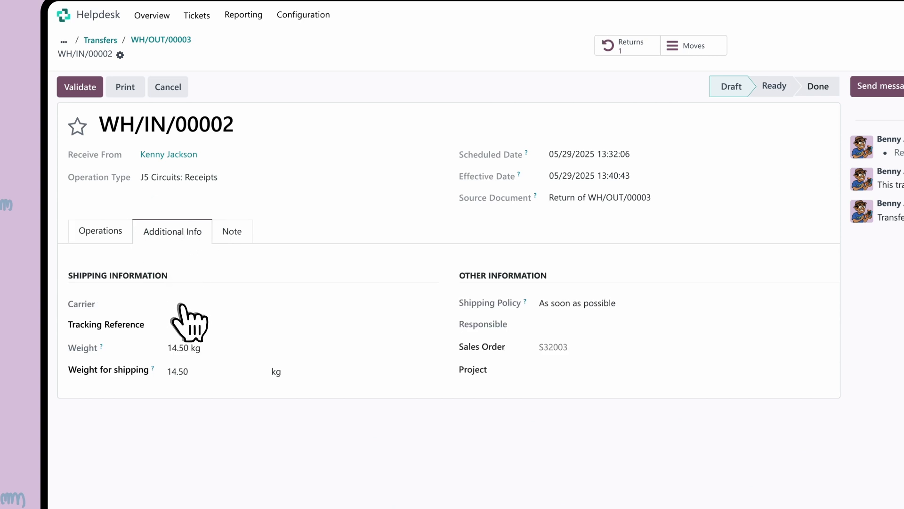
pyautogui.click(185, 304)
pyautogui.write('FedEx US')
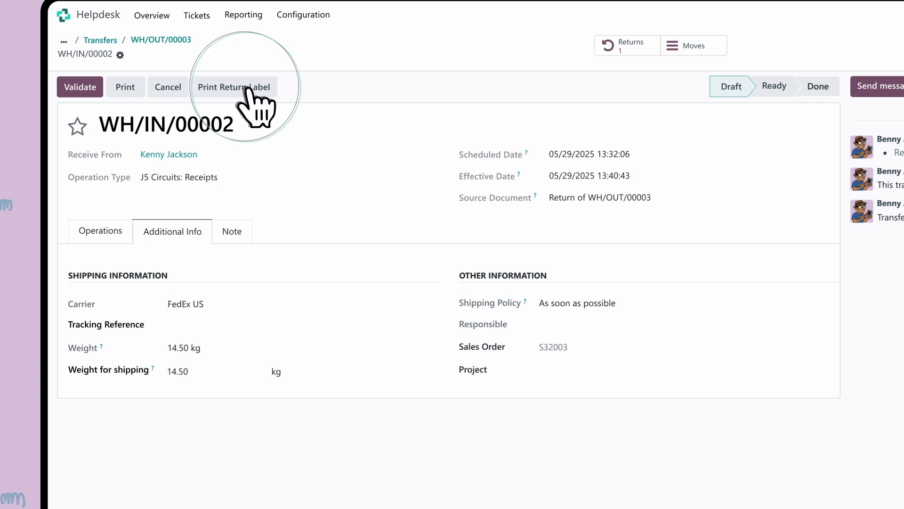
pyautogui.click(233, 86)
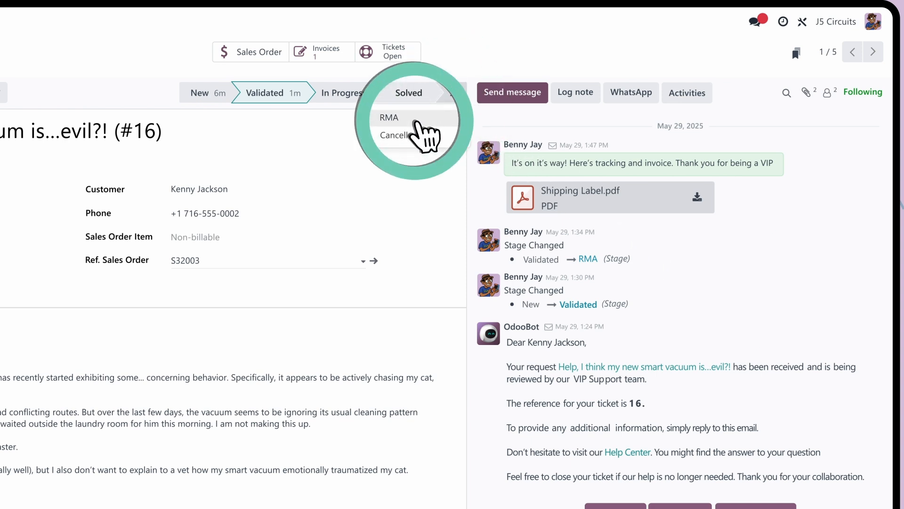
# Step: Move ticket #16 to RMA and create a repair order from it
pyautogui.click(389, 117)
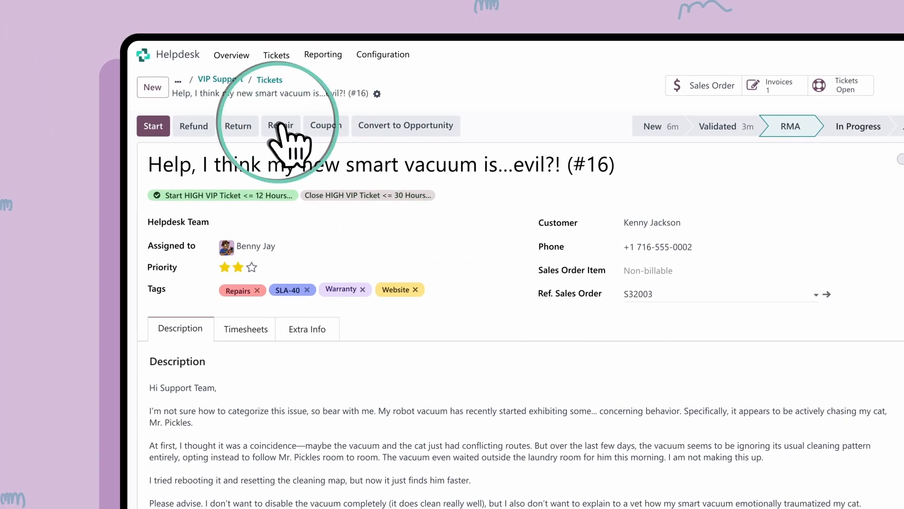
pyautogui.click(280, 125)
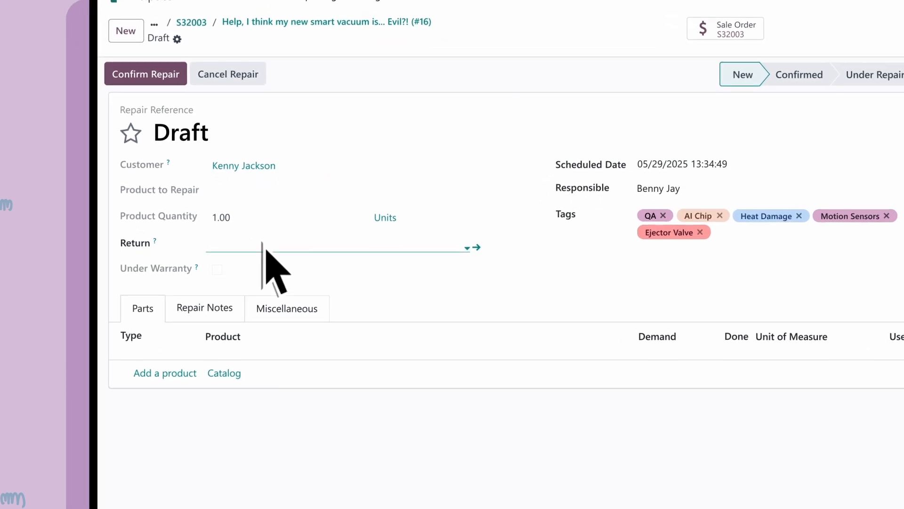
# Step: Link return WH/IN/00002, repair the J5 Rover Smart Vacuum and mark it under warranty
pyautogui.click(340, 248)
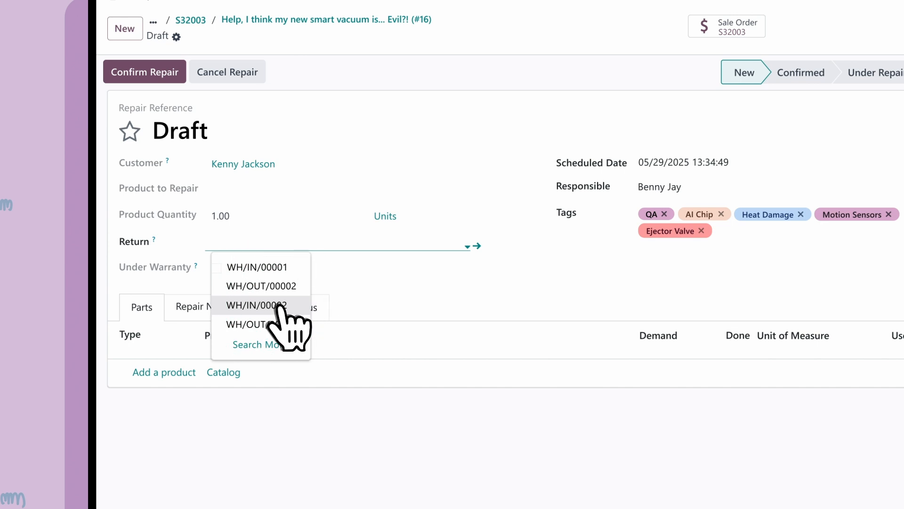
pyautogui.click(334, 189)
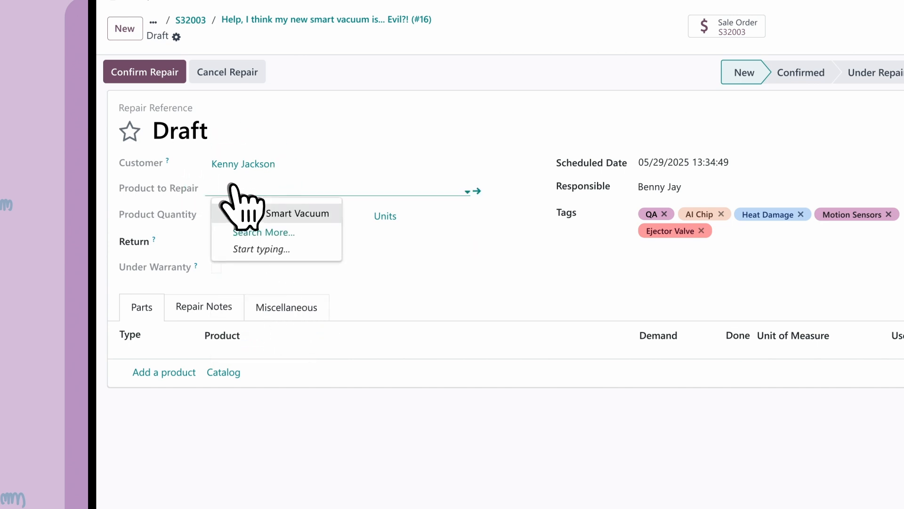
pyautogui.click(296, 213)
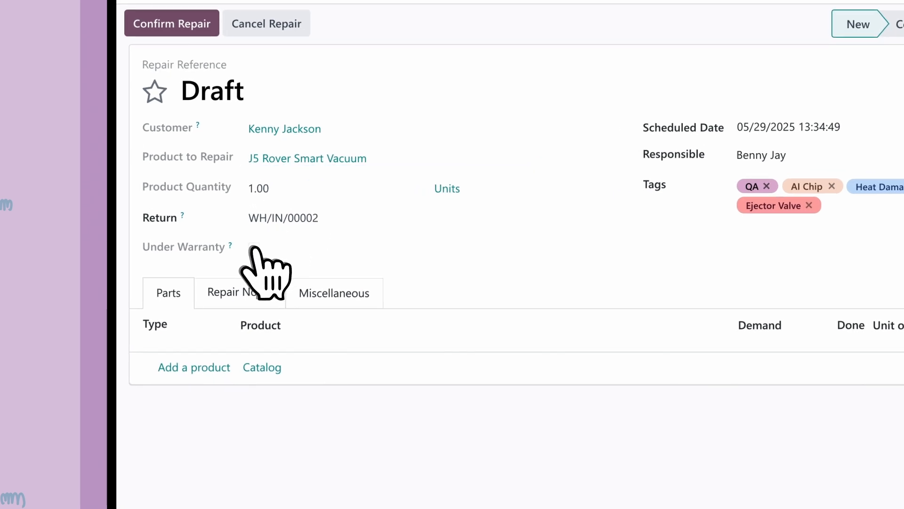
pyautogui.click(255, 245)
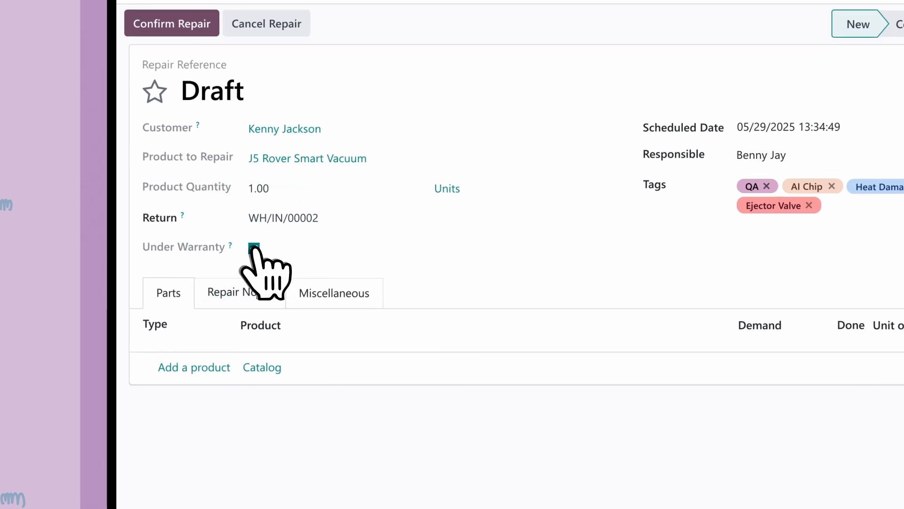
pyautogui.click(253, 248)
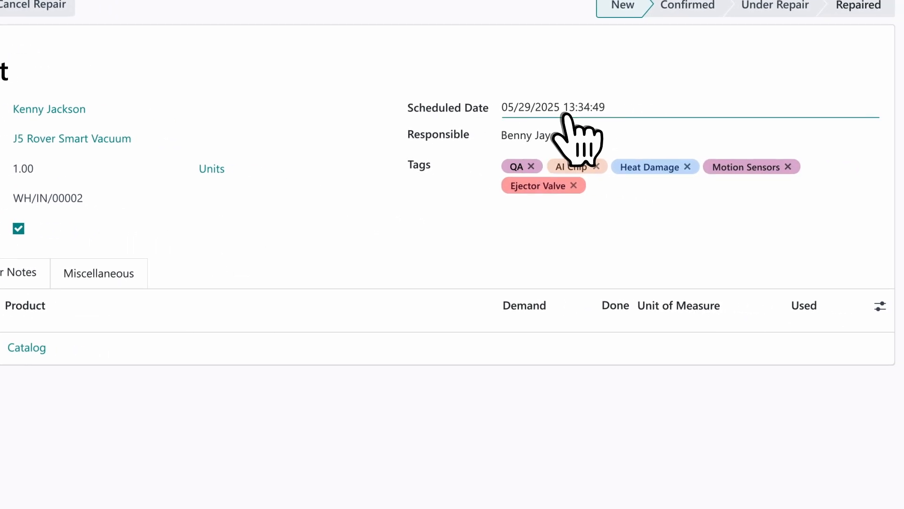
# Step: Schedule the repair for 06/03/2025 16:00
pyautogui.click(552, 108)
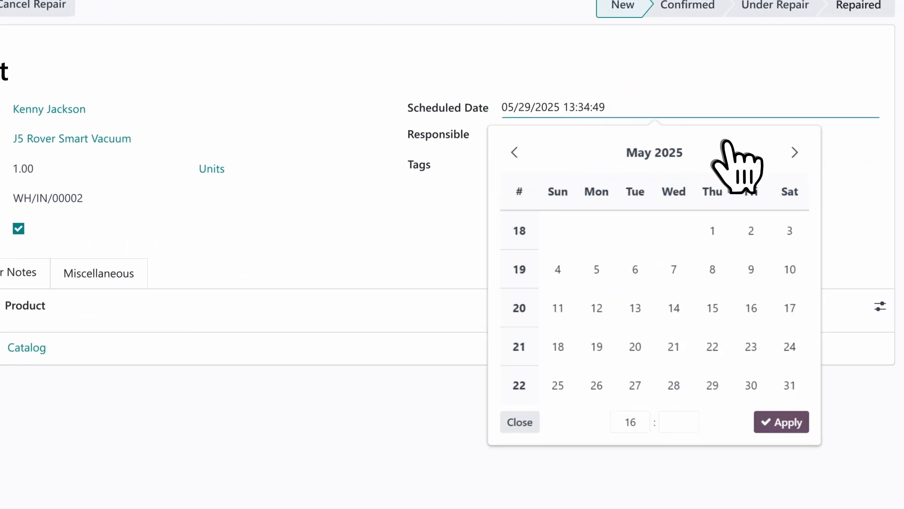
pyautogui.click(795, 153)
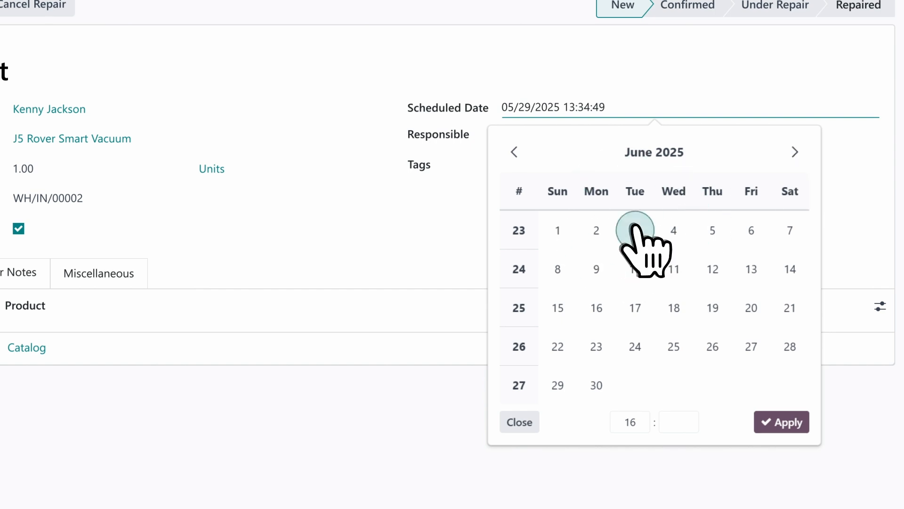
pyautogui.click(635, 230)
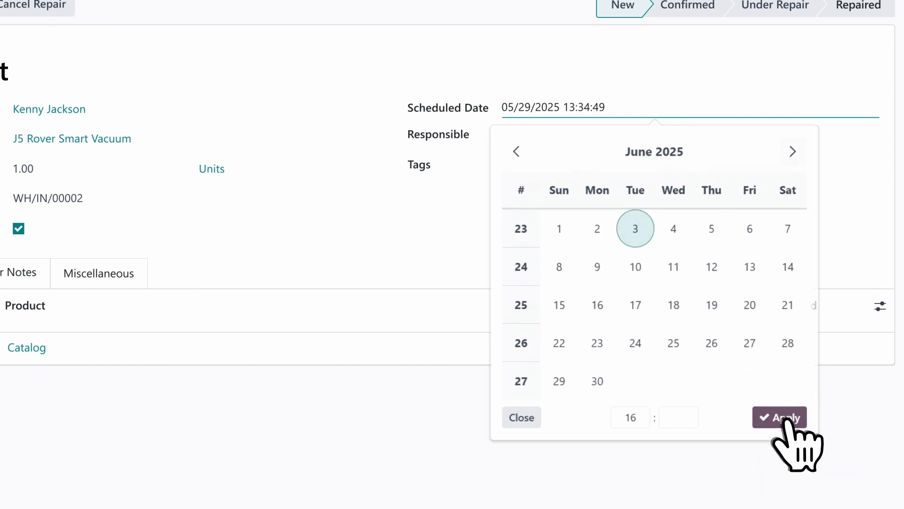
pyautogui.click(779, 417)
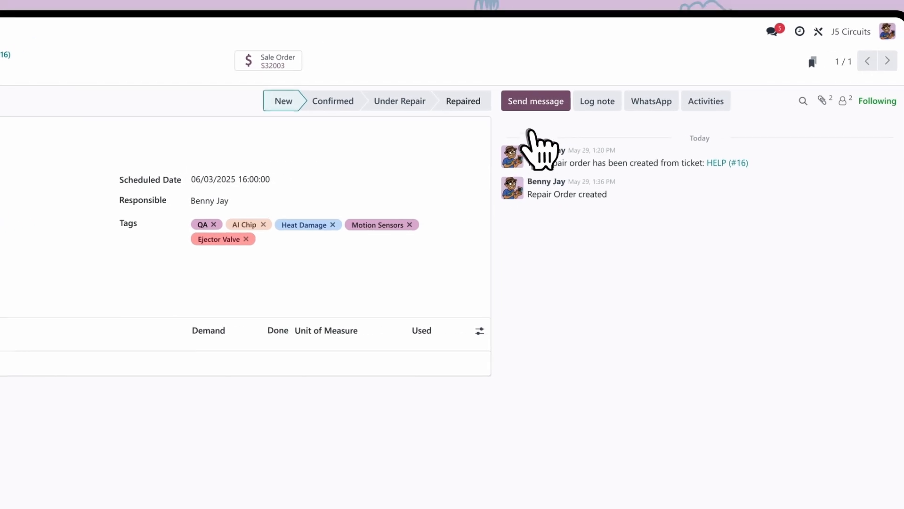
# Step: Plan a To-Do: 'Check with reception to see if faulty item was received'
pyautogui.click(706, 100)
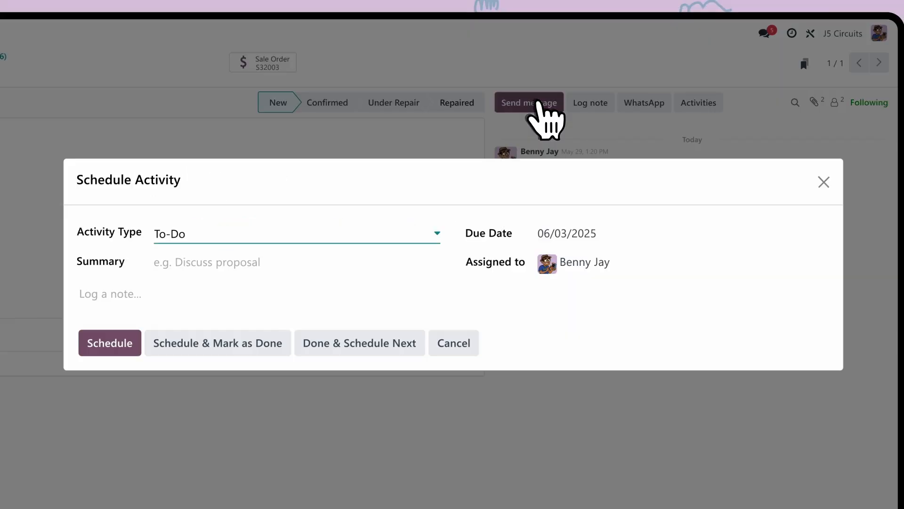
pyautogui.write('Check with reception to see if faulty item was received')
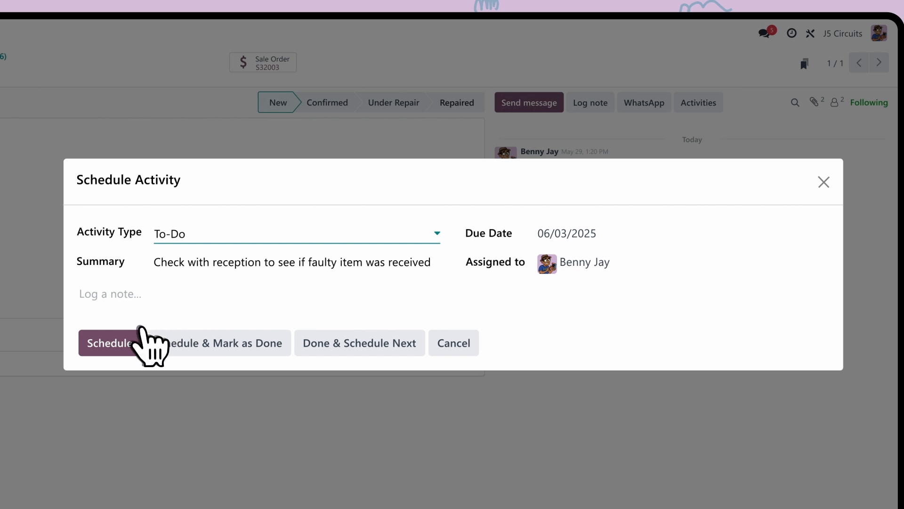
pyautogui.click(109, 343)
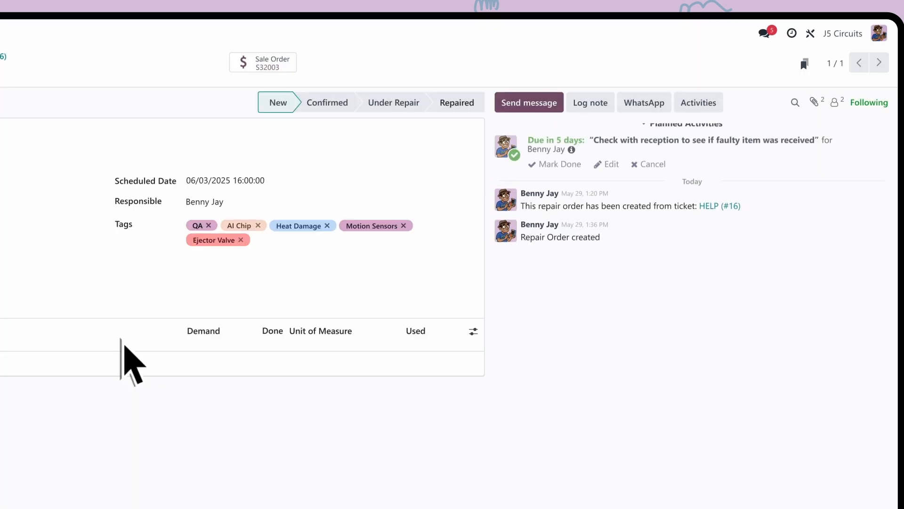
pyautogui.scroll(-3)
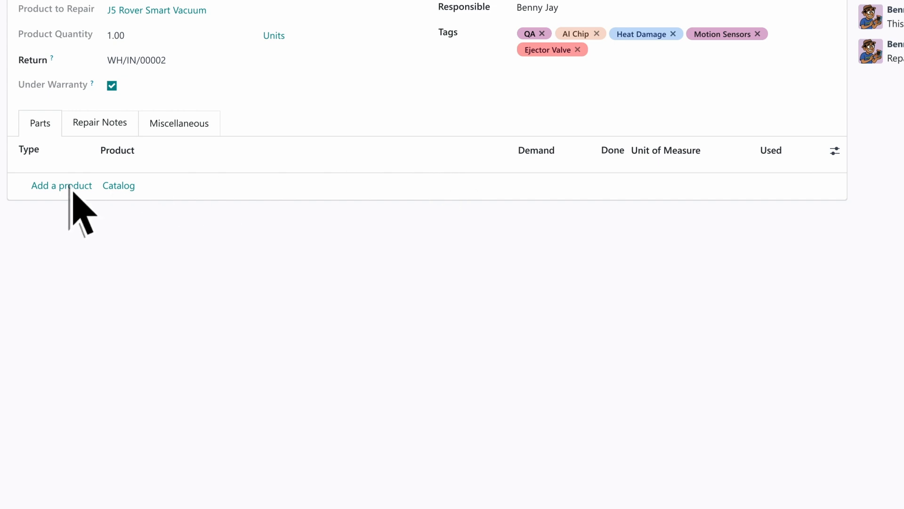
# Step: Add control PCB, AI processing unit and firmware flash module, a Remove PCB line, then confirm the repair
pyautogui.click(61, 186)
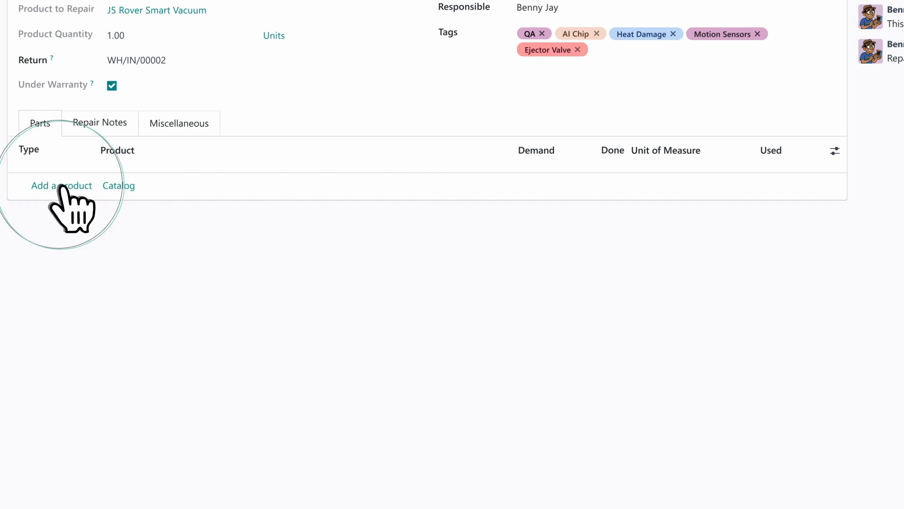
pyautogui.click(62, 186)
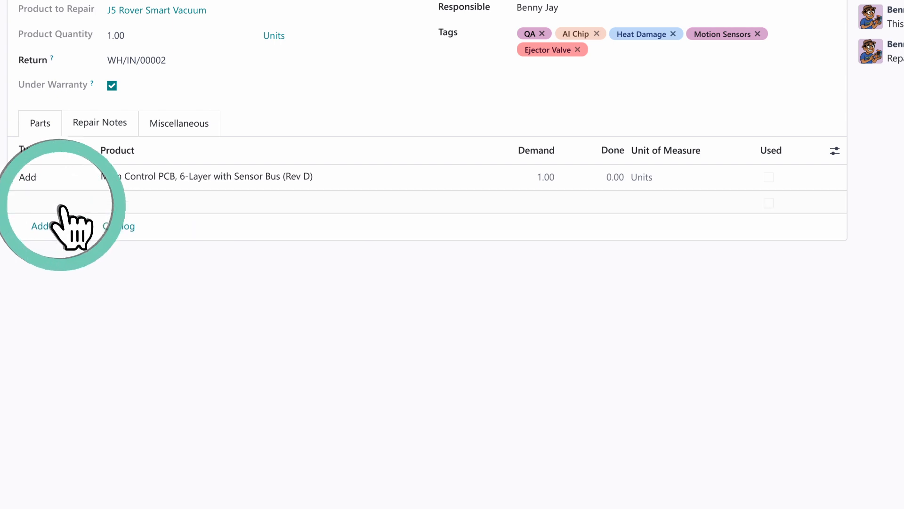
pyautogui.click(40, 225)
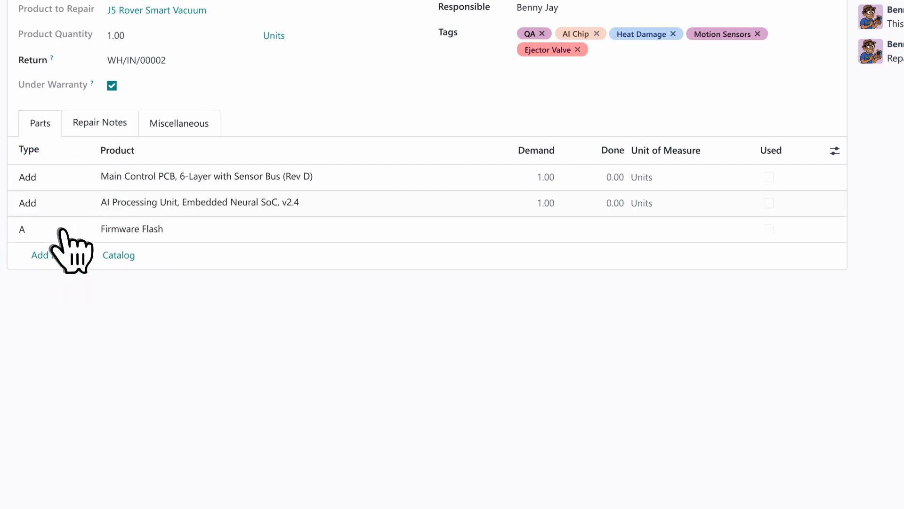
pyautogui.click(40, 256)
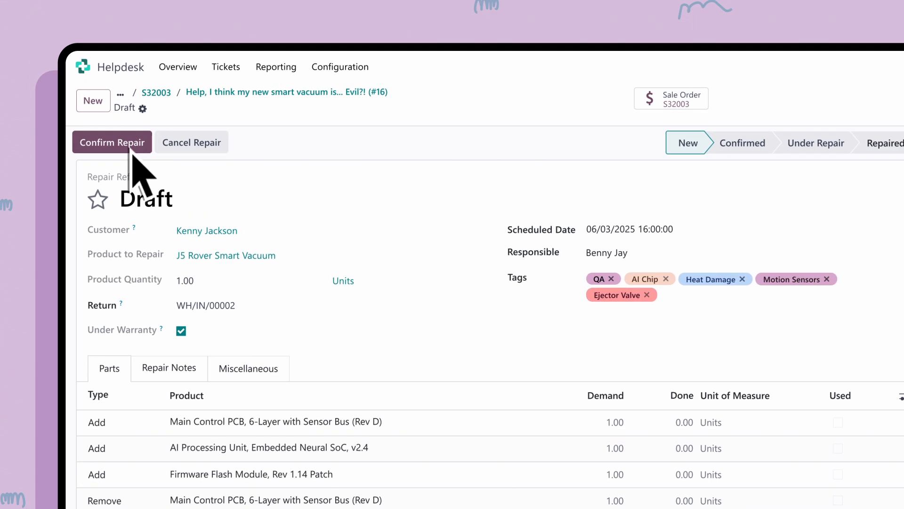
pyautogui.click(112, 142)
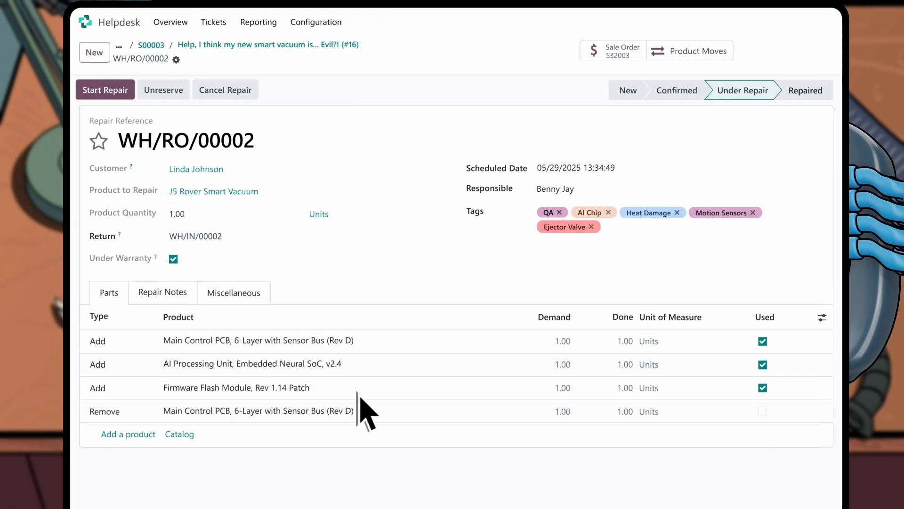
pyautogui.moveTo(358, 410)
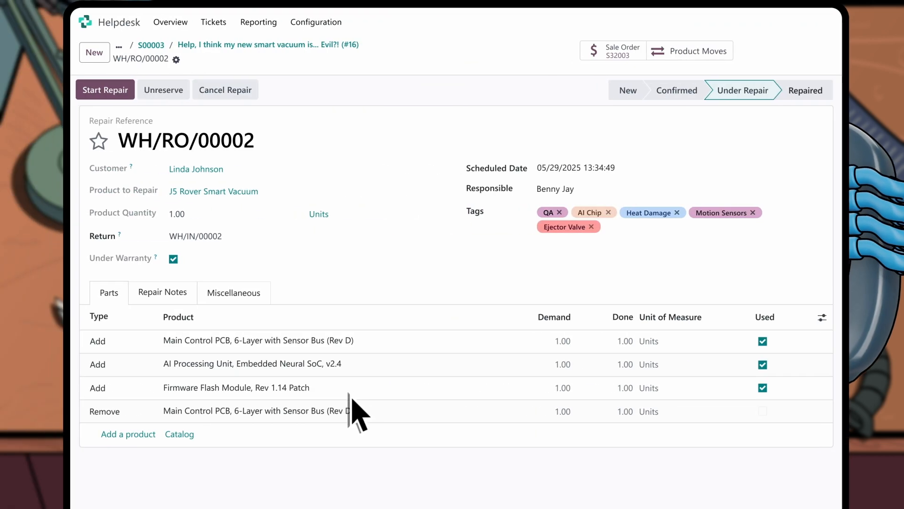
# Step: Add further used parts such as terminals, cooling fan, ejector valve assembly and containment seal, then go to the sales order
pyautogui.click(128, 433)
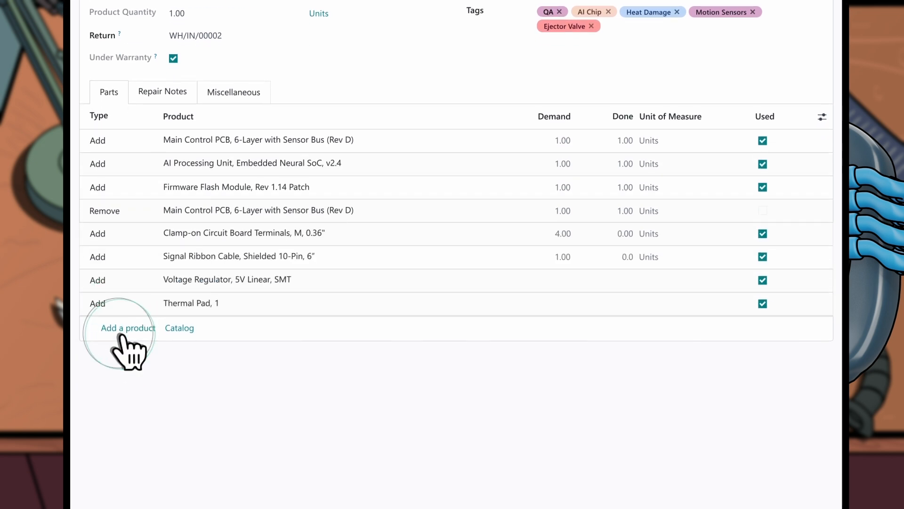
pyautogui.click(127, 328)
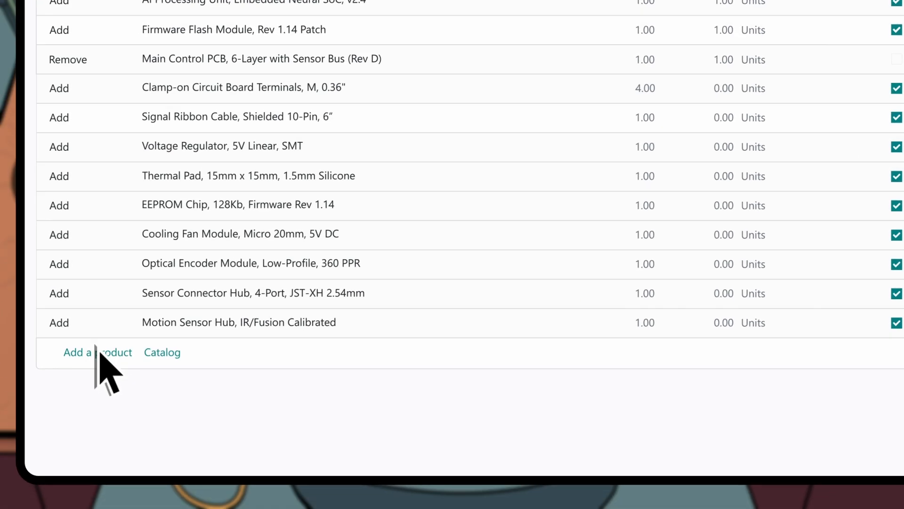
pyautogui.click(98, 352)
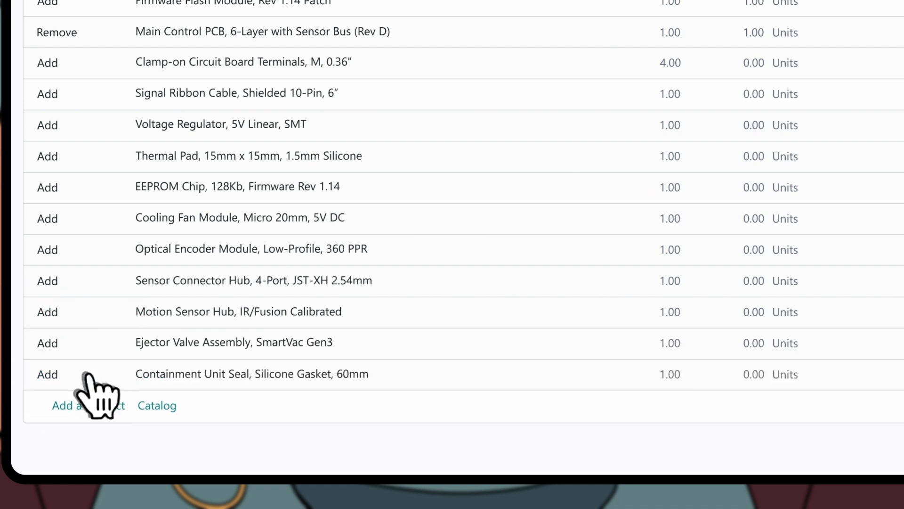
pyautogui.moveTo(92, 404)
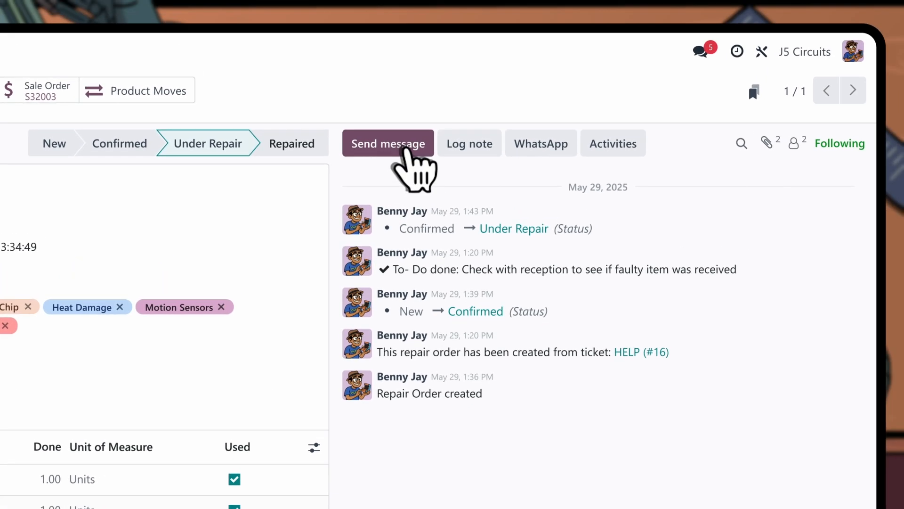
pyautogui.click(388, 143)
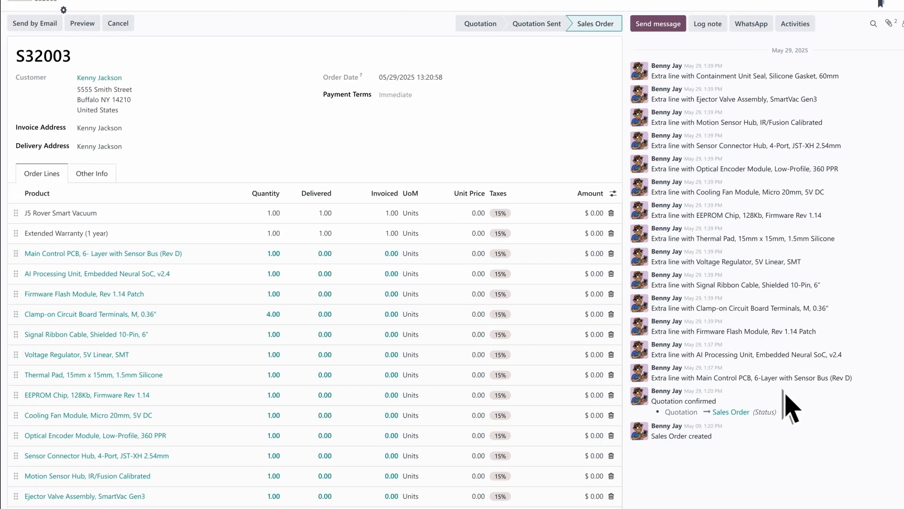
# Step: Review the zero-cost repair part lines on sales order S32003
pyautogui.scroll(-3)
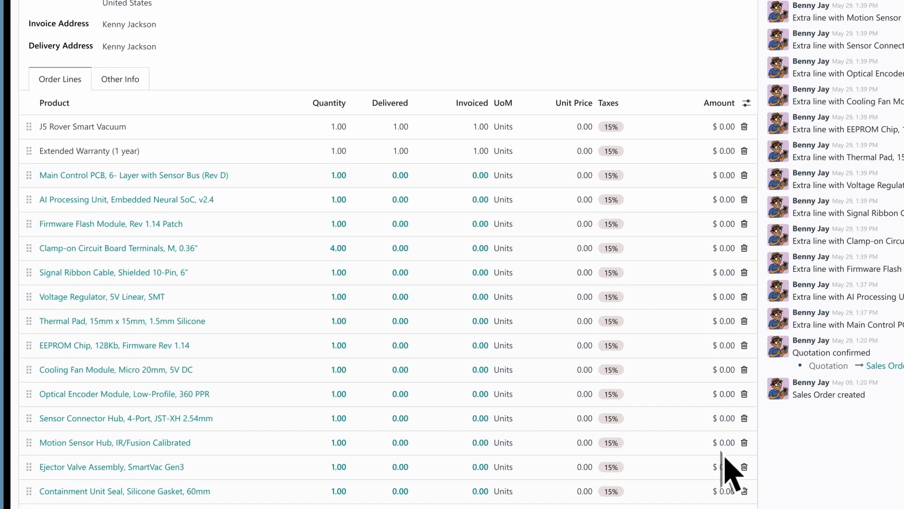
pyautogui.scroll(-3)
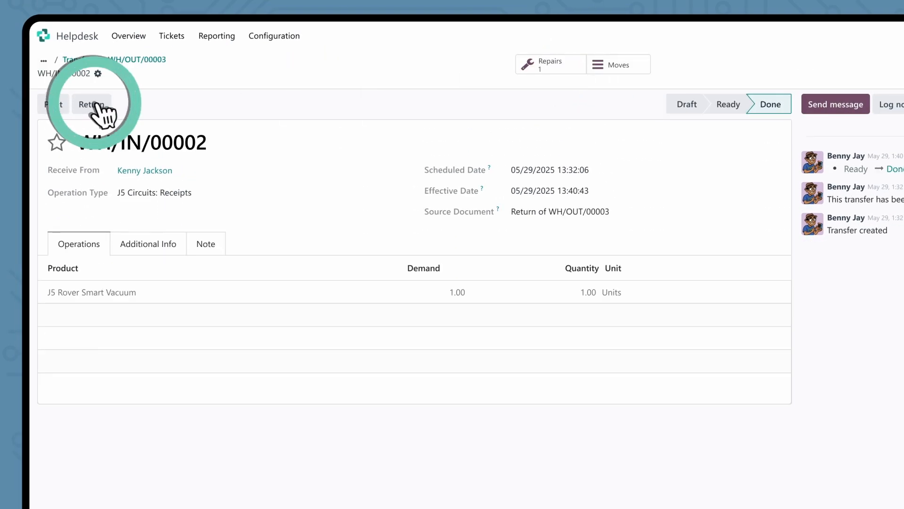
# Step: Return the full received vacuum quantity to create delivery WH/OUT/00004, then mark ticket #16 Solved
pyautogui.click(90, 105)
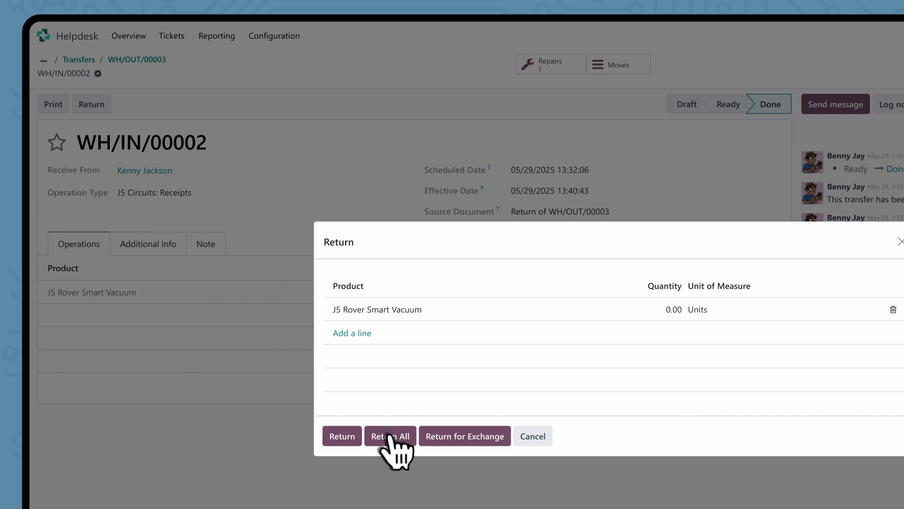
pyautogui.click(390, 435)
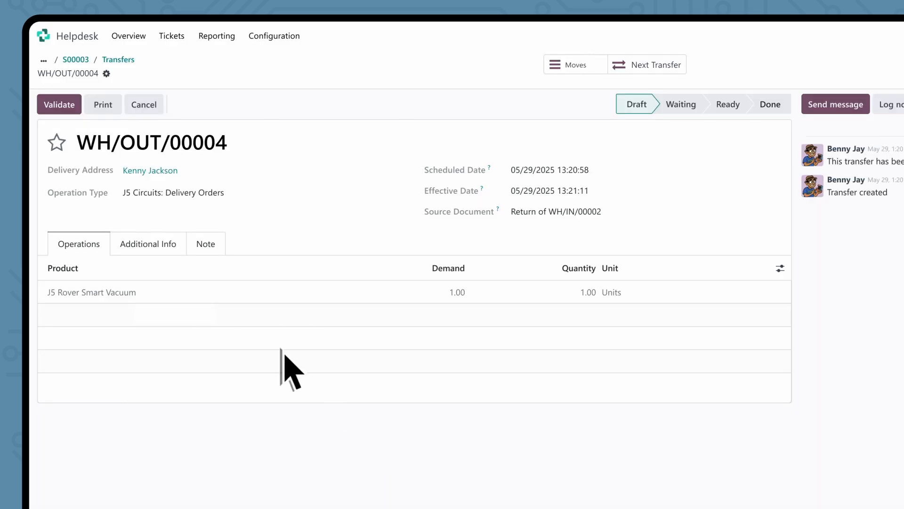
pyautogui.click(147, 243)
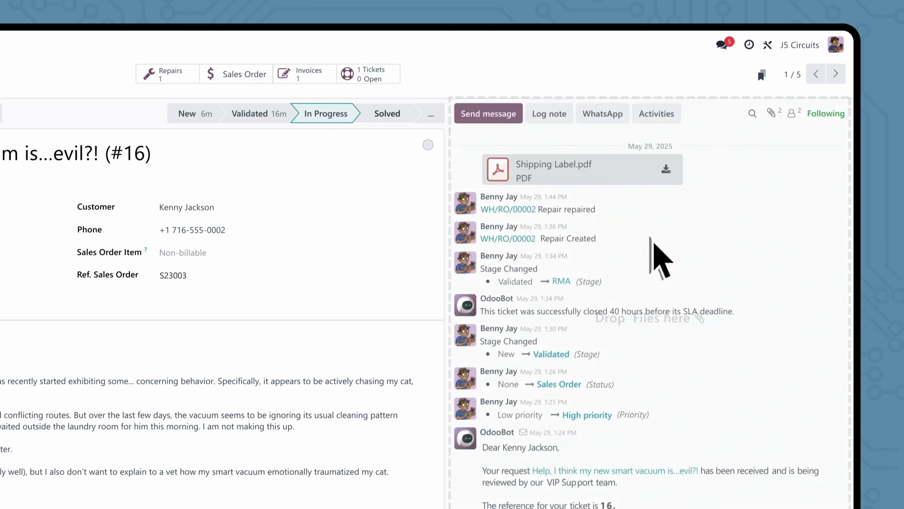
pyautogui.click(386, 113)
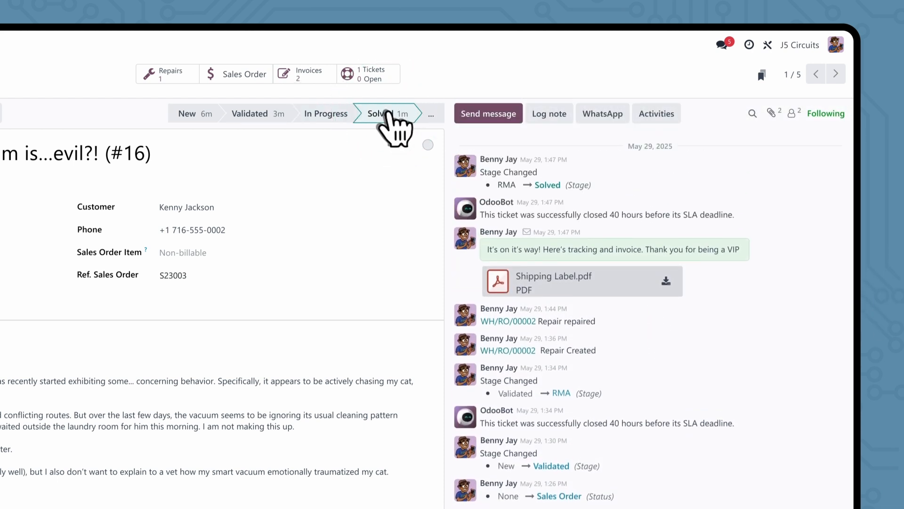